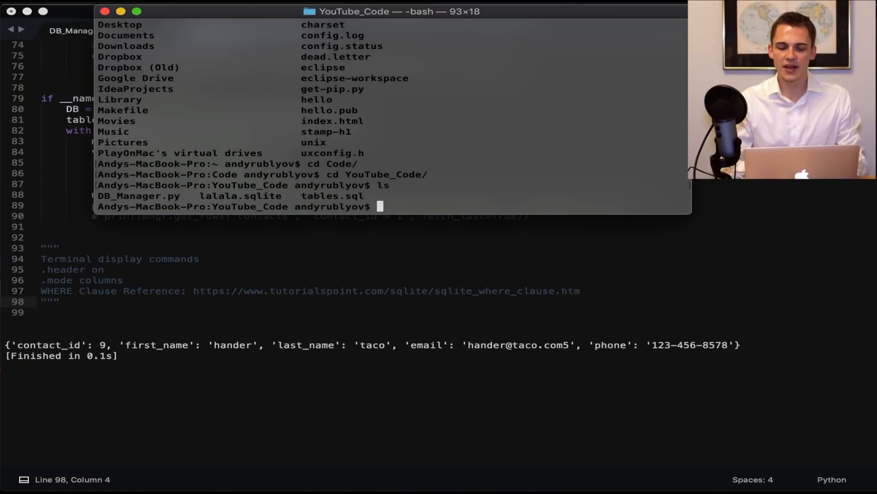
Step: Start sqlite3 on lalala.sqlite and list its tables, contacts and ig_user
{"action": "type", "text": "sqlite3"}
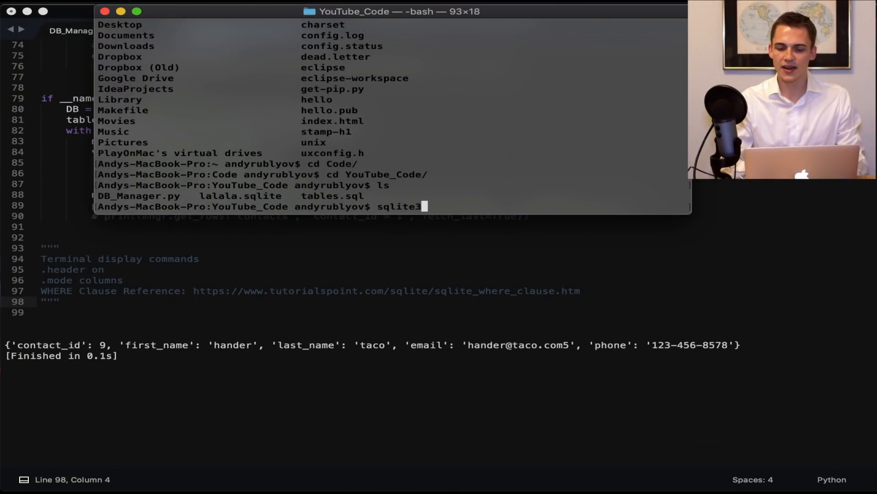
{"action": "type", "text": "lalala.sqlite"}
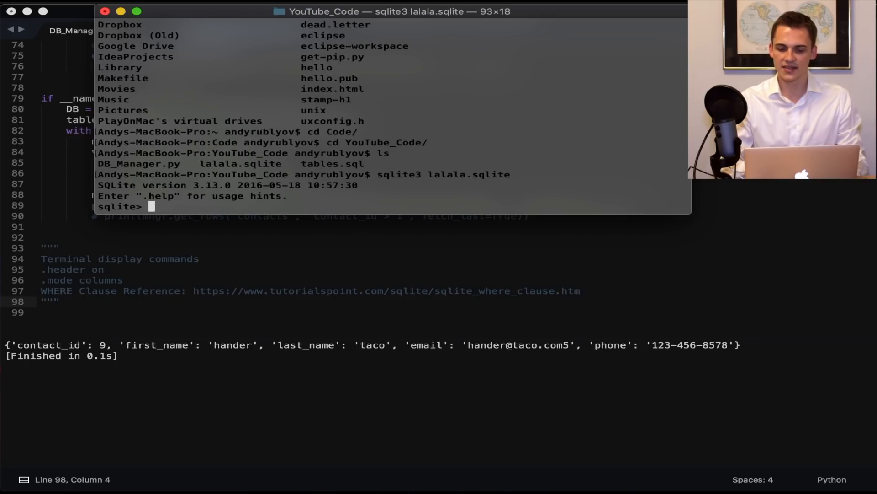
{"action": "type", "text": "."}
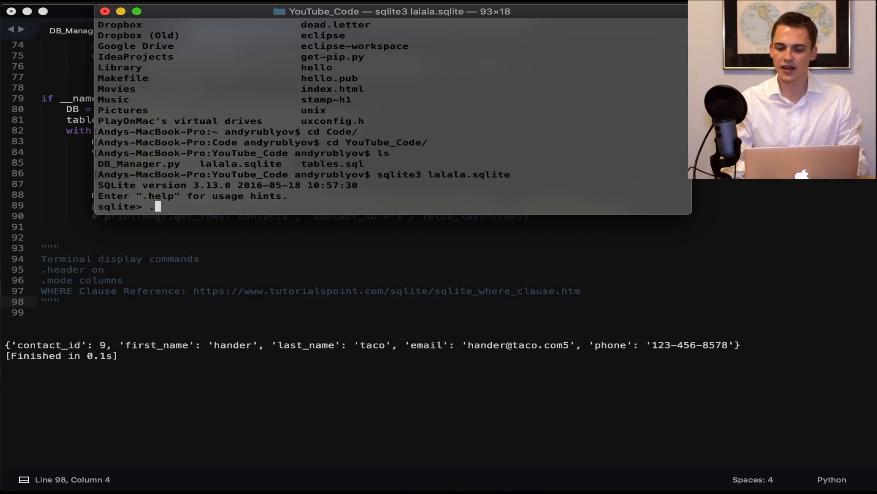
{"action": "type", "text": ".table"}
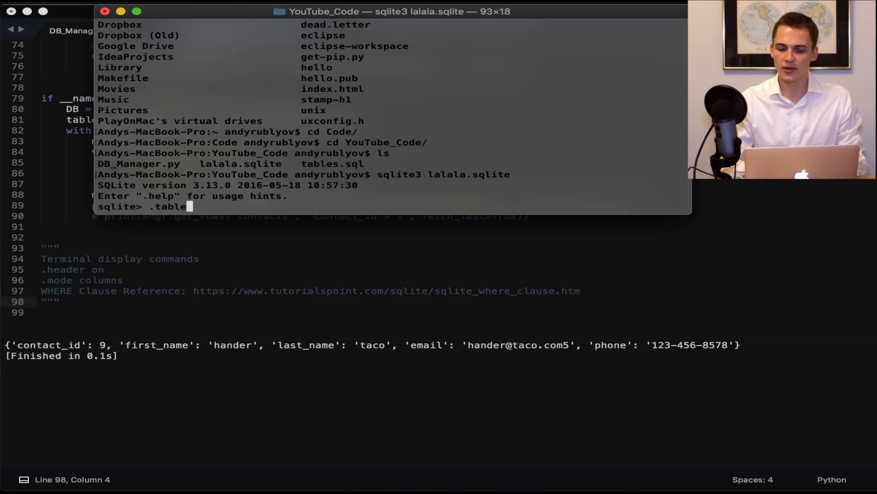
{"action": "key", "text": "Return"}
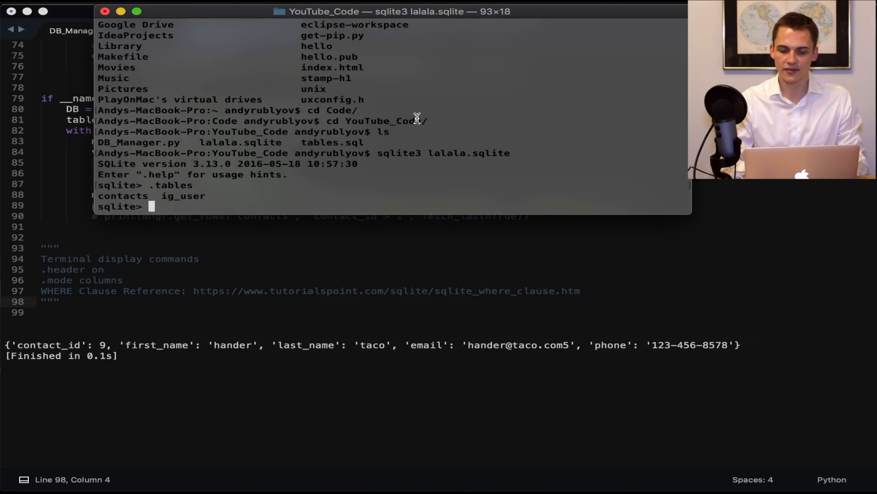
{"action": "mouse_move", "coordinate": [109, 196]}
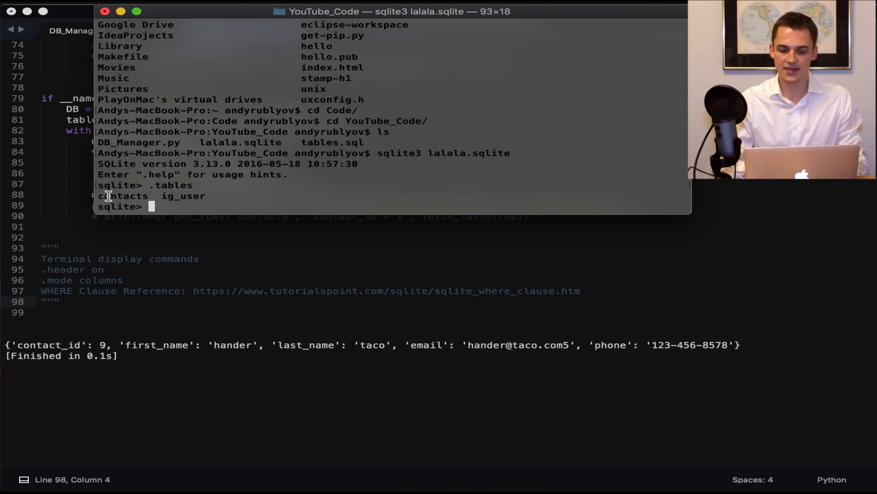
Step: Turn query headers on and set the output mode to columns
{"action": "type", "text": "."}
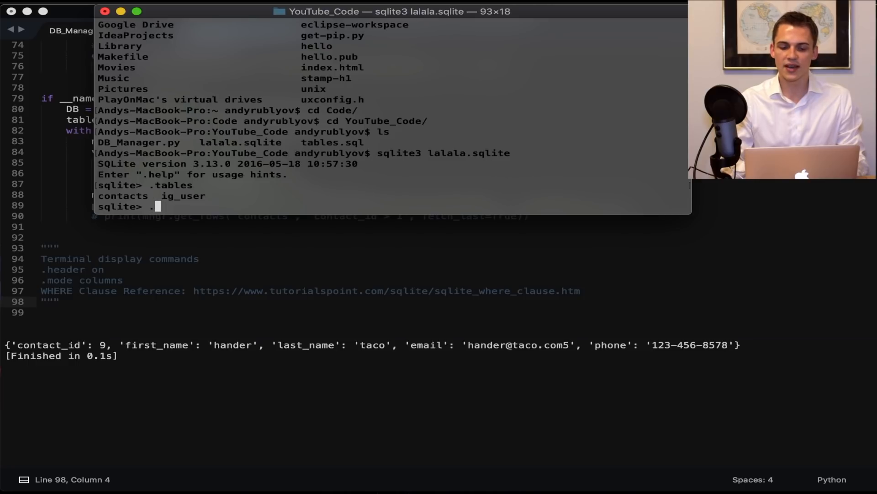
{"action": "type", "text": ".header"}
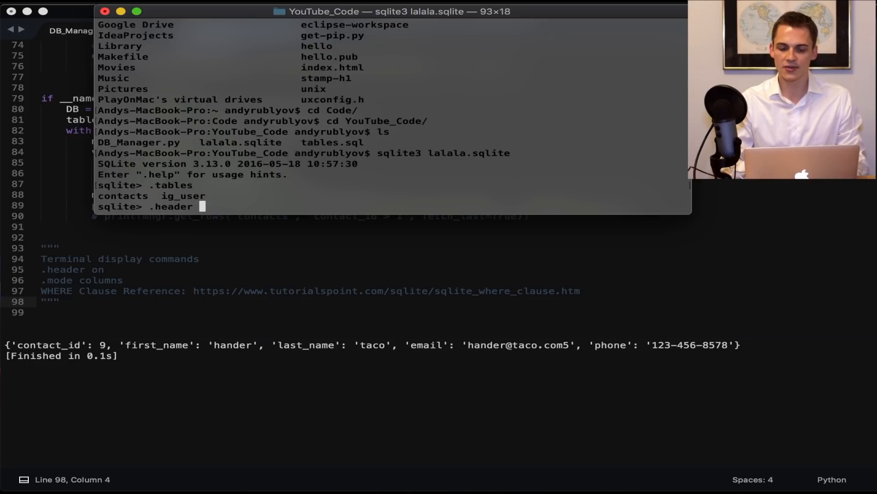
{"action": "key", "text": "Return"}
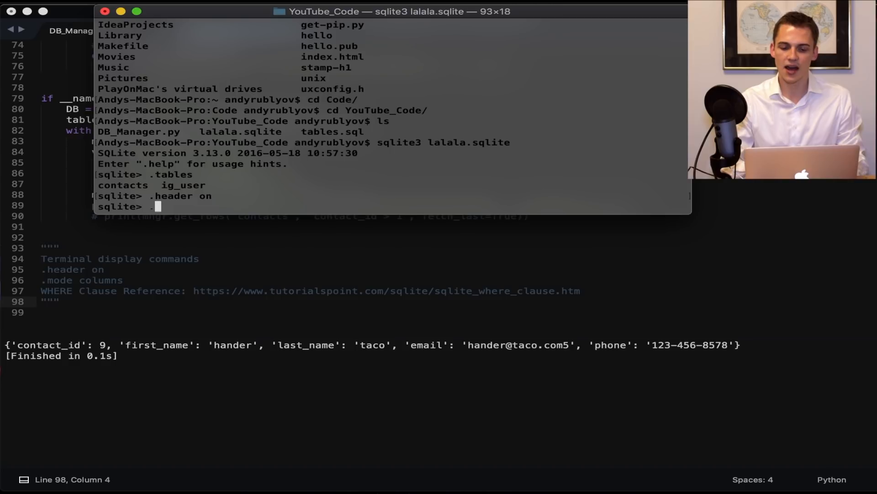
{"action": "type", "text": ".mode column"}
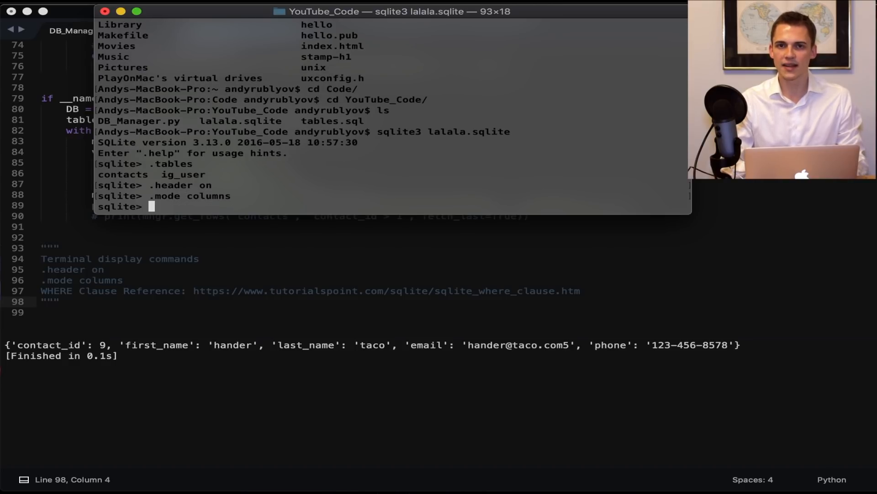
Step: Query all rows from contacts, printing the nine hander/taco rows as an aligned table
{"action": "type", "text": "select"}
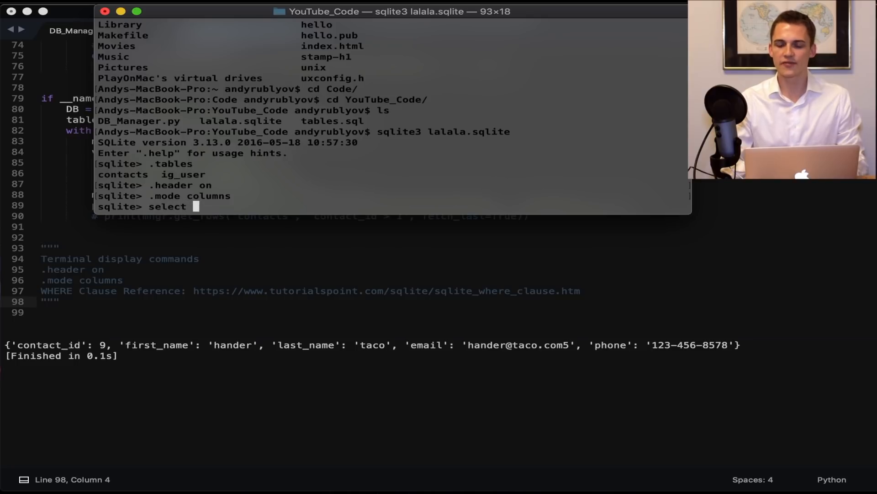
{"action": "type", "text": "* from"}
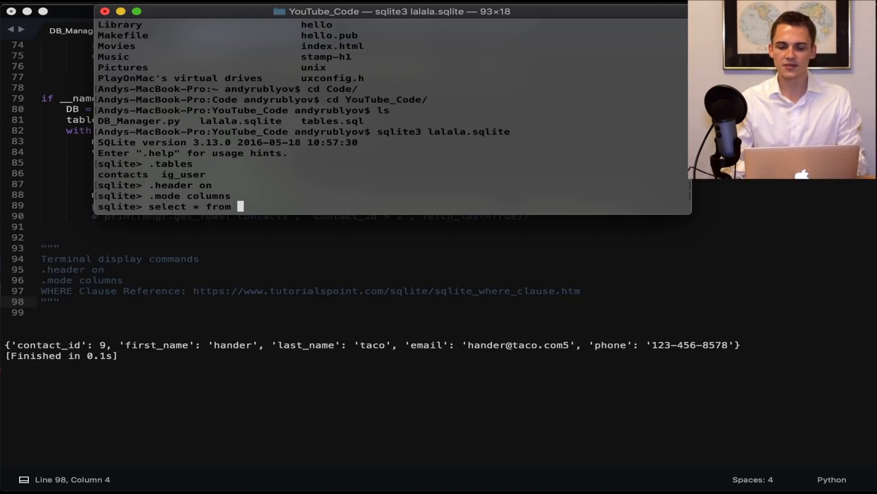
{"action": "type", "text": "contac"}
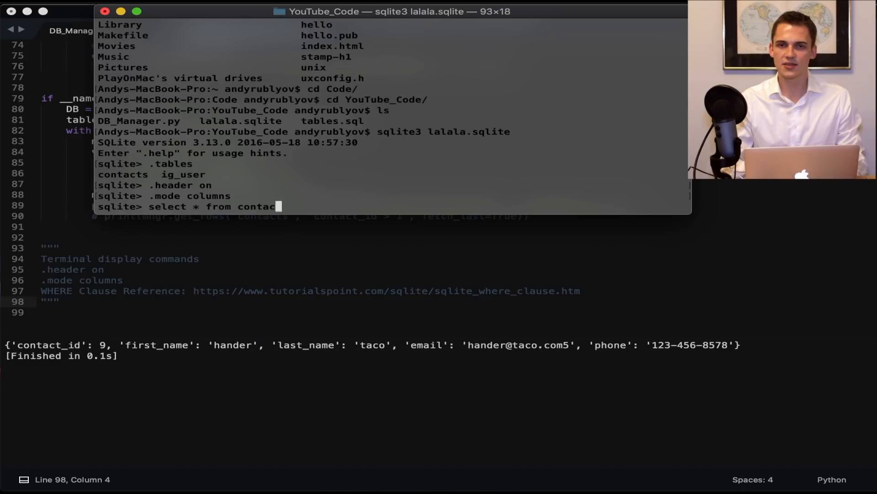
{"action": "type", "text": "ts;"}
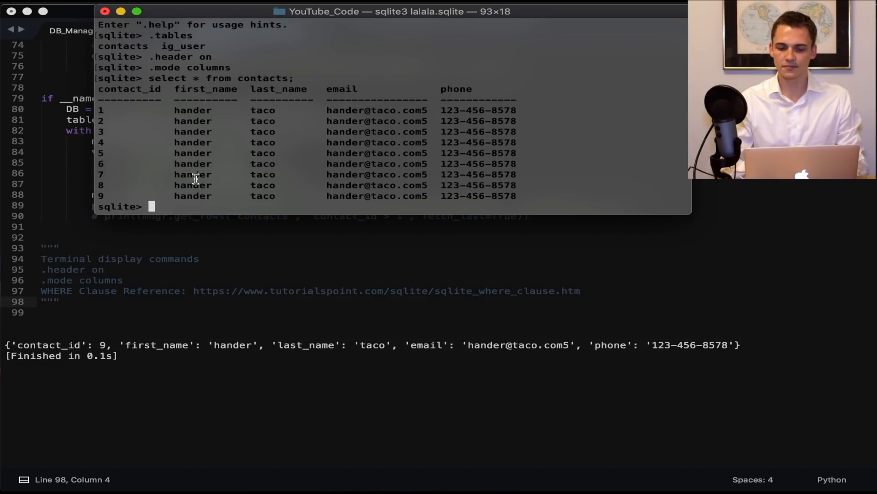
{"action": "mouse_move", "coordinate": [248, 251]}
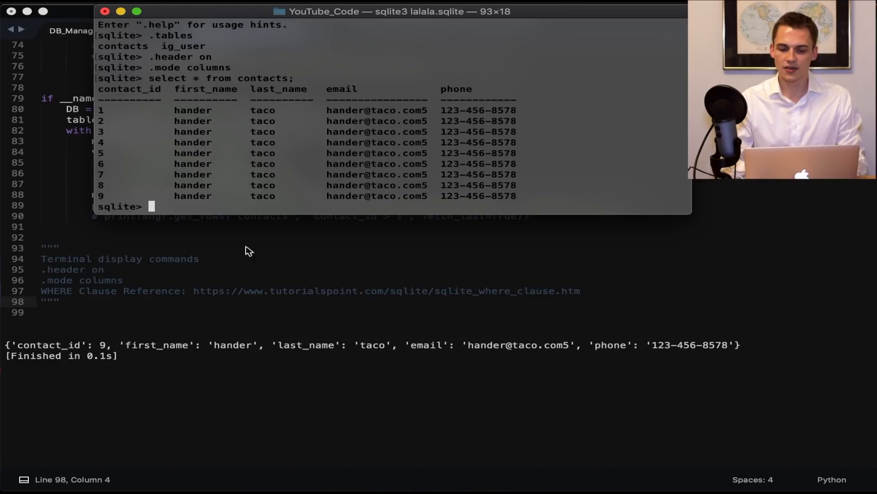
{"action": "mouse_move", "coordinate": [560, 174]}
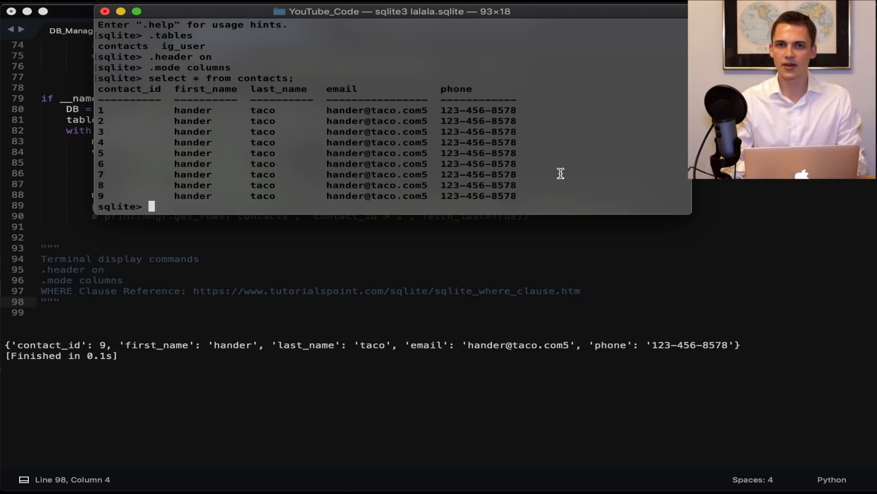
Step: Query all rows from ig_user, which returns no rows
{"action": "type", "text": "select"}
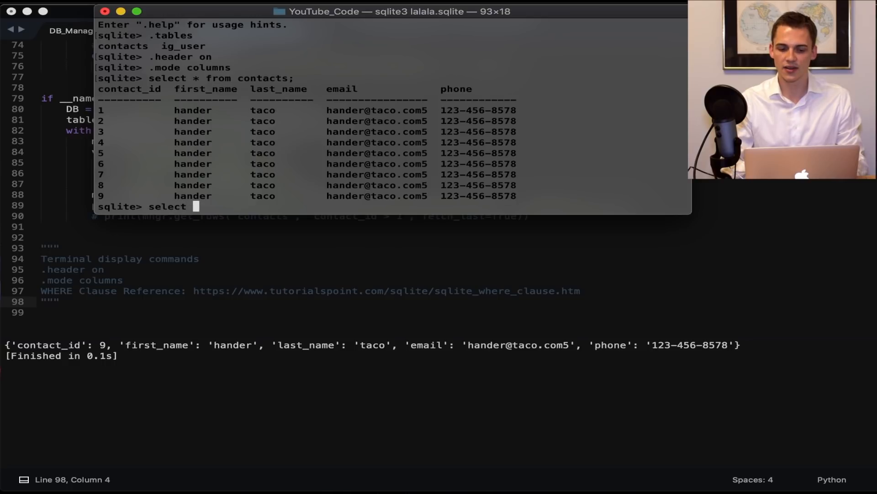
{"action": "type", "text": "* from"}
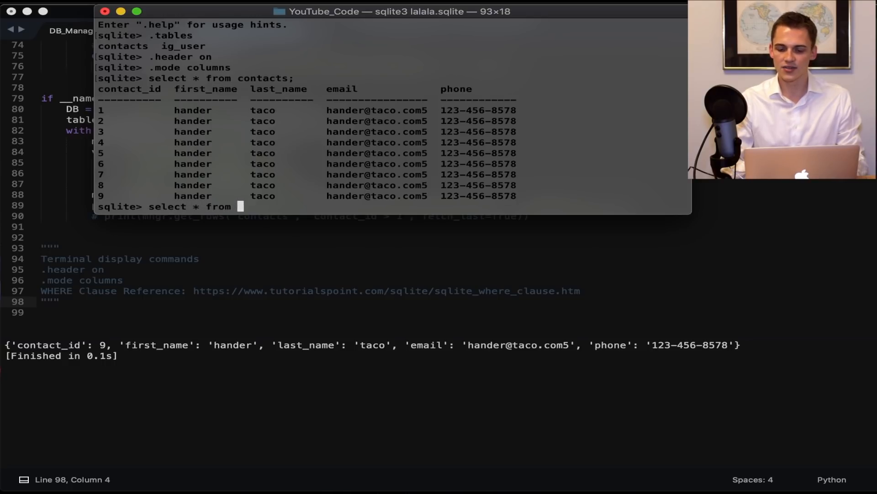
{"action": "type", "text": "ig_"}
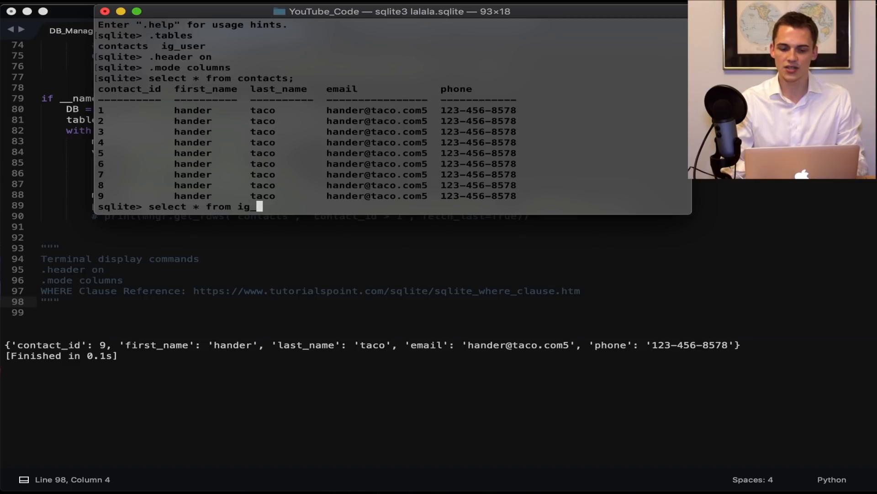
{"action": "type", "text": "ser"}
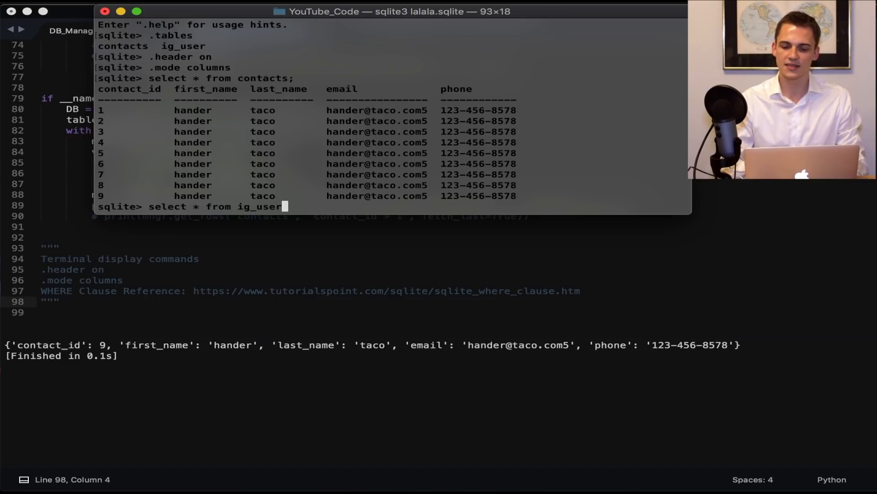
{"action": "key", "text": "Return"}
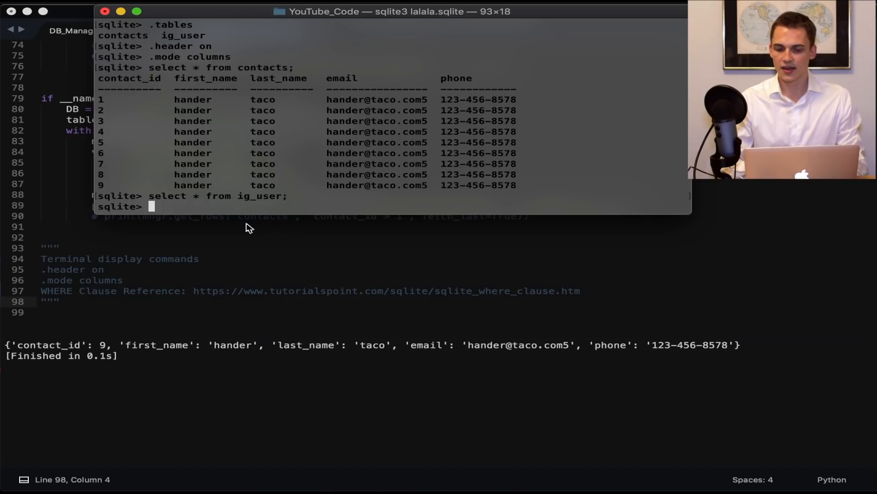
{"action": "mouse_move", "coordinate": [293, 208]}
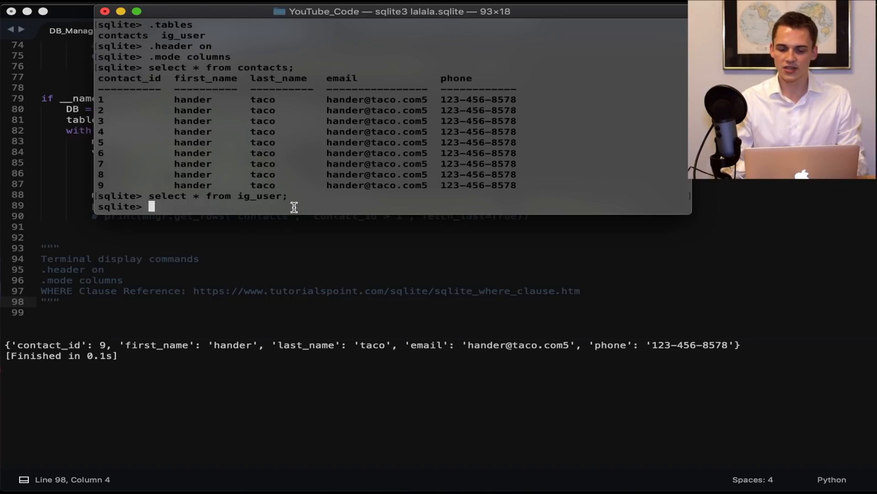